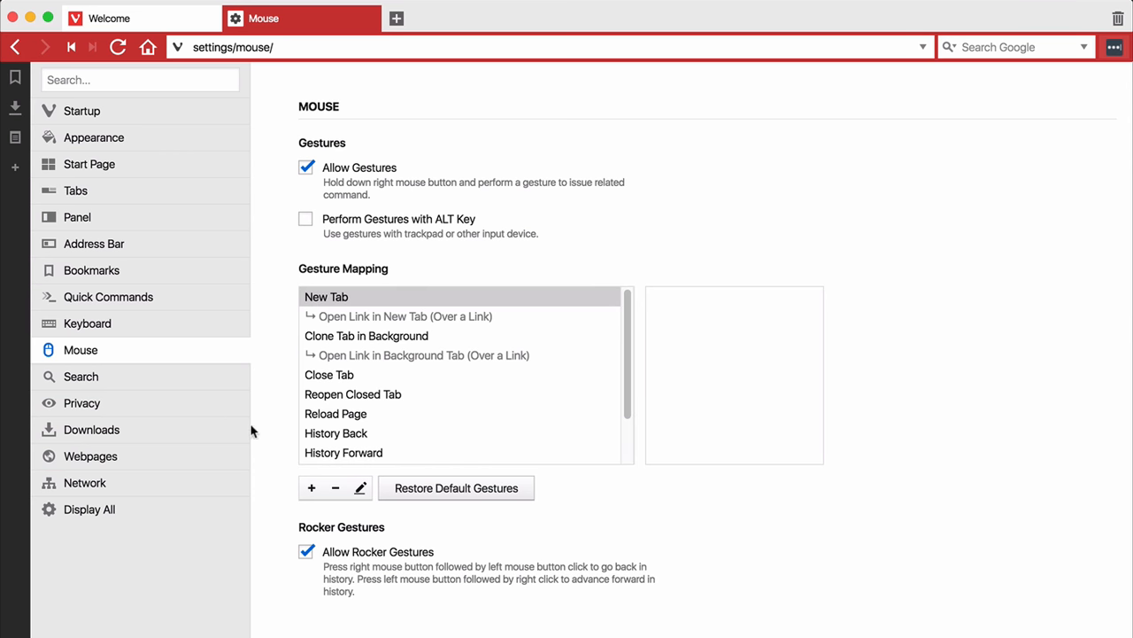
Add a new Gesture Mapping entry and assign Quick Commands as its command.
click(312, 489)
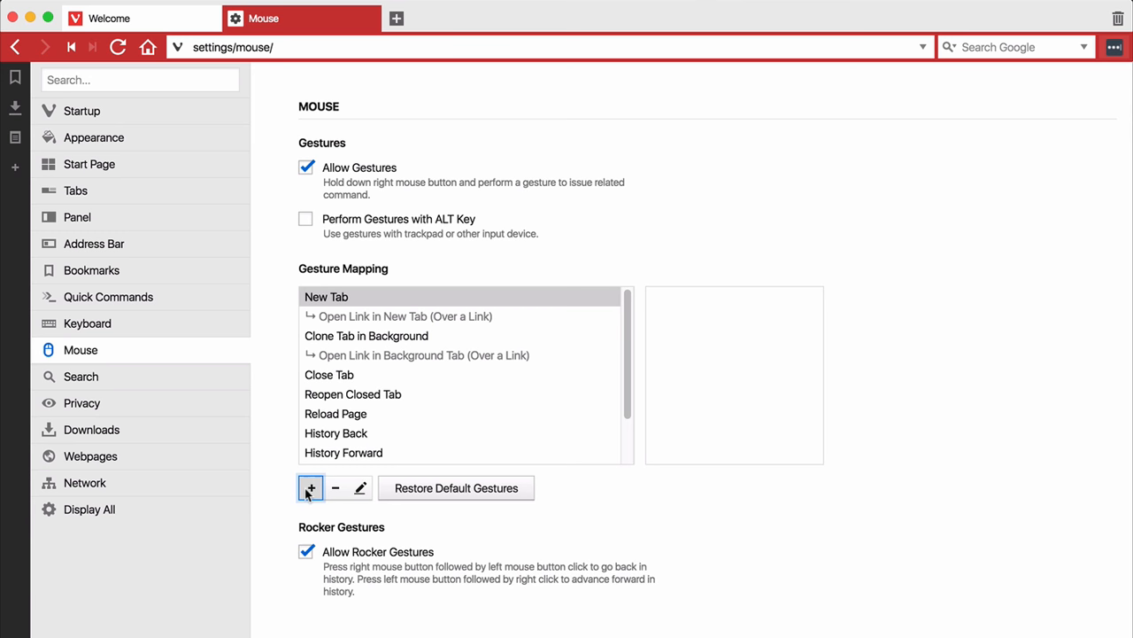
click(310, 488)
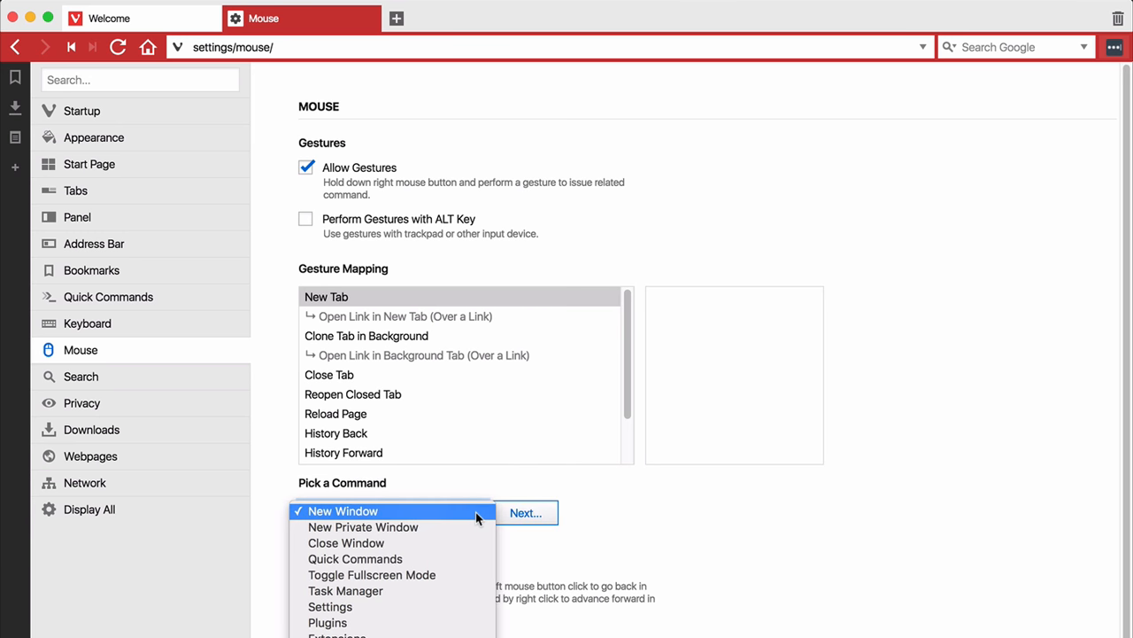
click(354, 560)
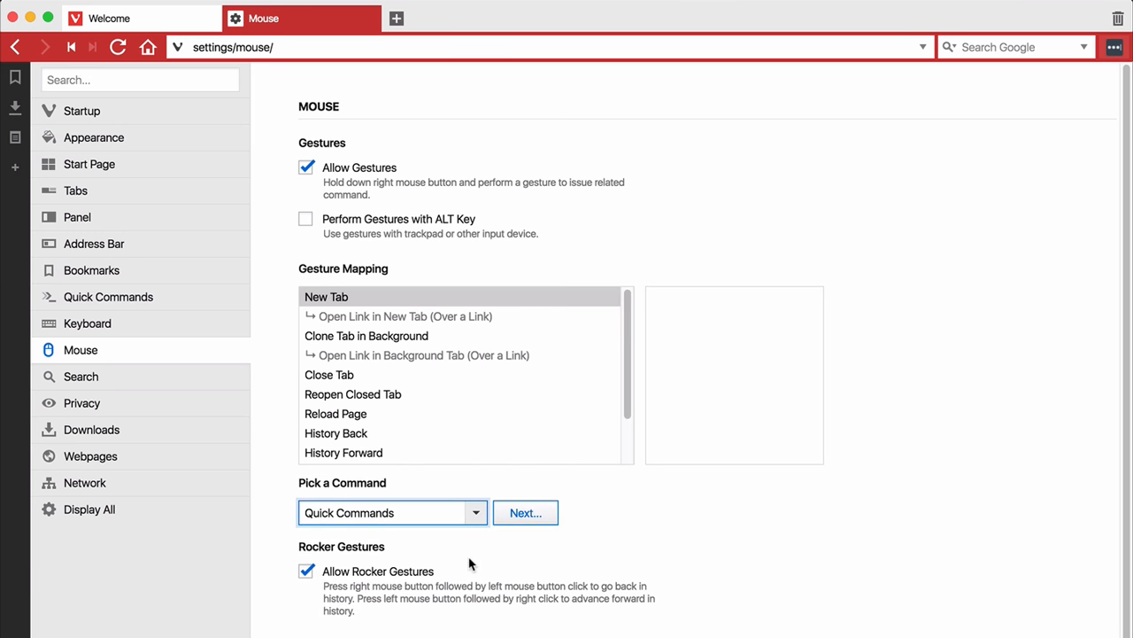
Draw the L-shaped stroke in the gesture area and save it as the Quick Commands gesture.
click(525, 512)
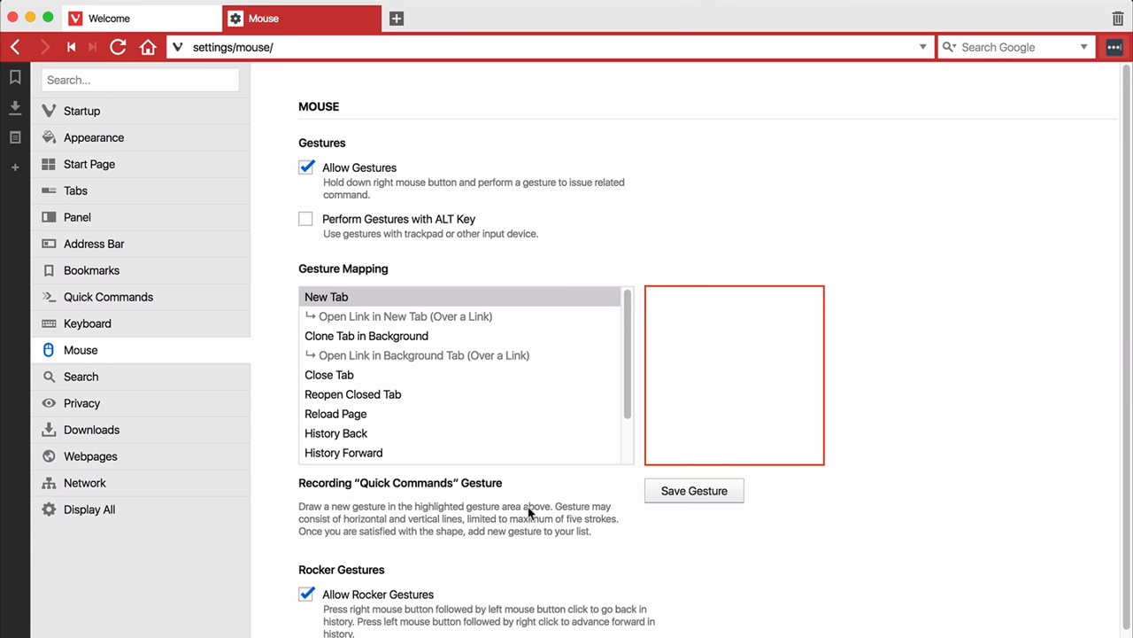
drag(663, 305, 662, 351)
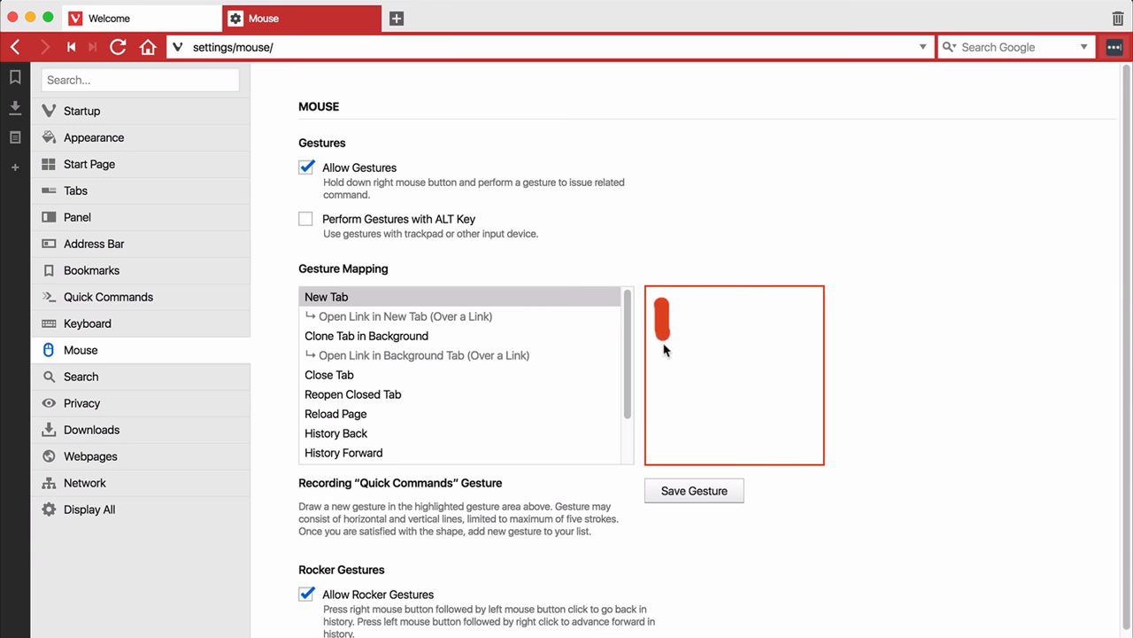
drag(662, 304, 765, 457)
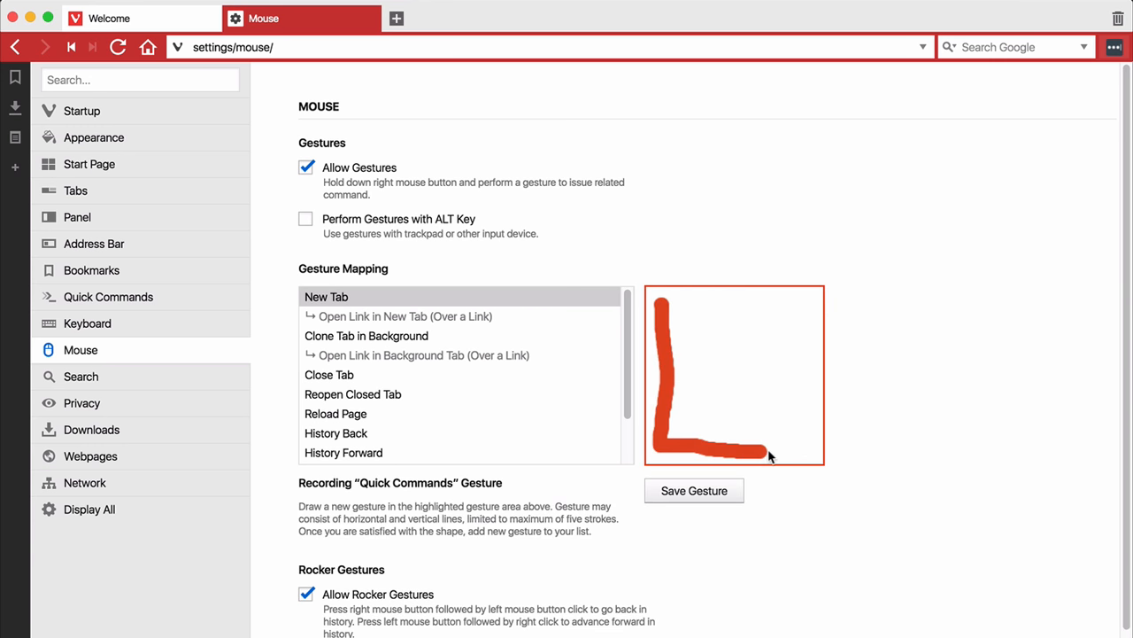
drag(765, 453, 793, 319)
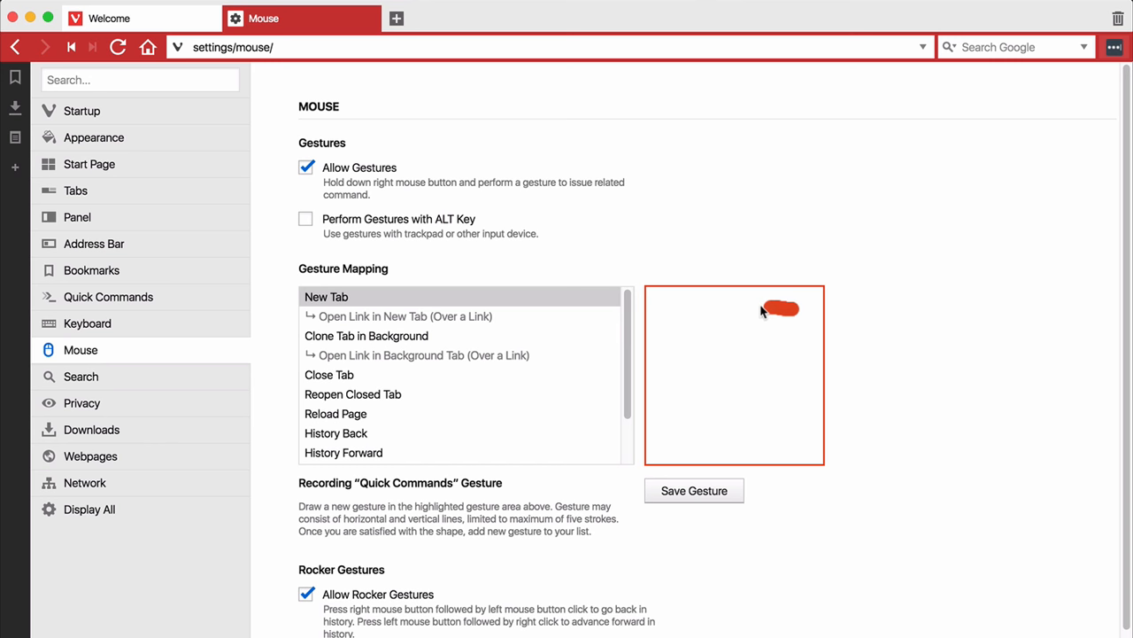
drag(769, 308, 669, 397)
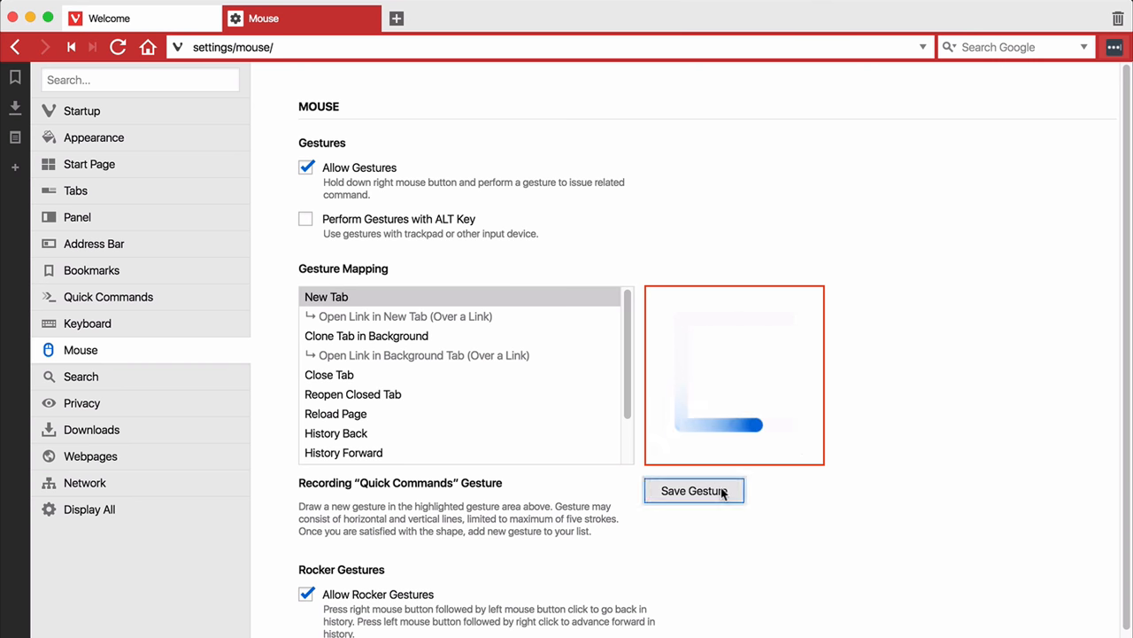
click(694, 491)
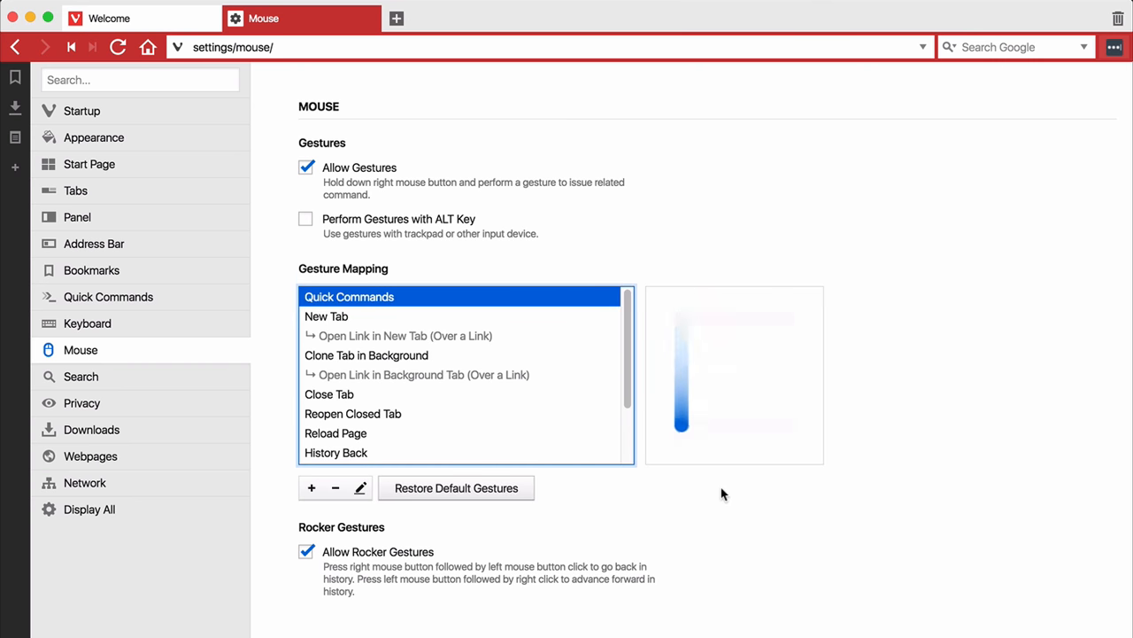